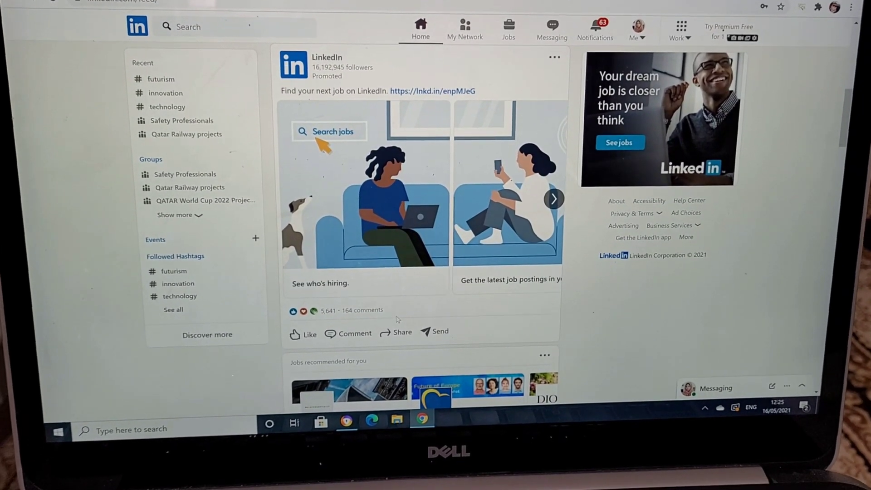
Step: Start creating a new Company Page from the Work menu
scroll(up, 3)
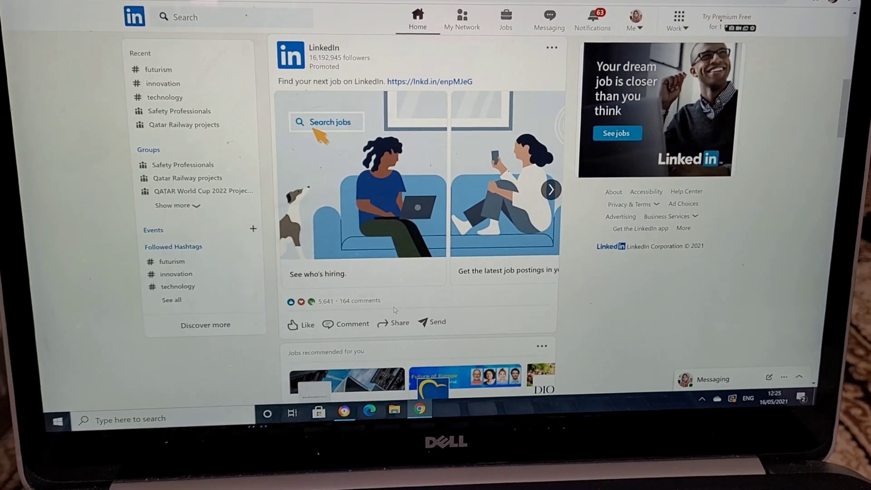
scroll(up, 3)
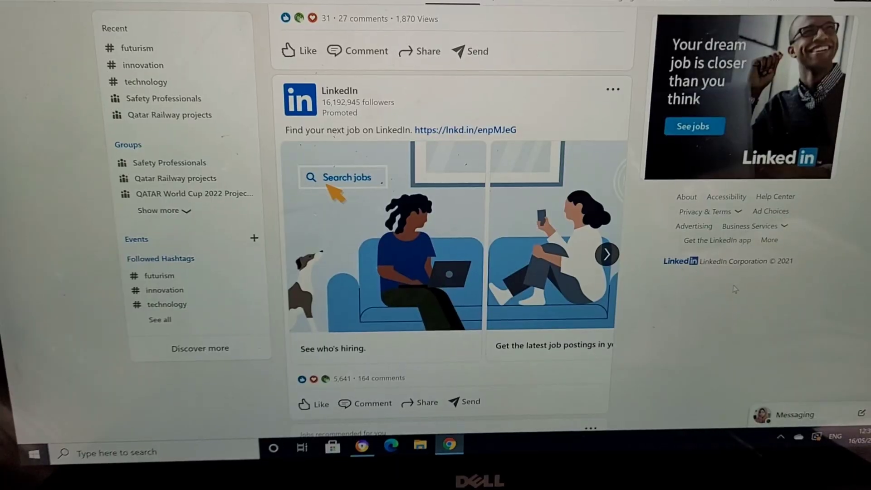
scroll(down, 3)
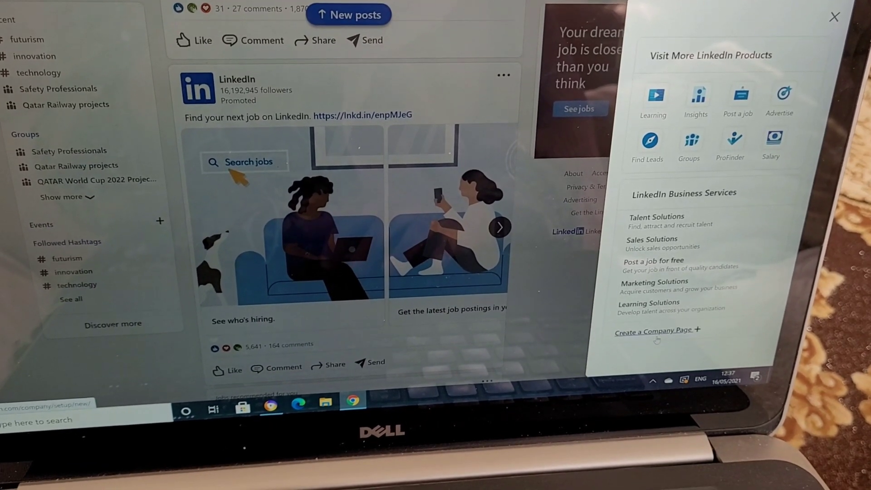
click(654, 330)
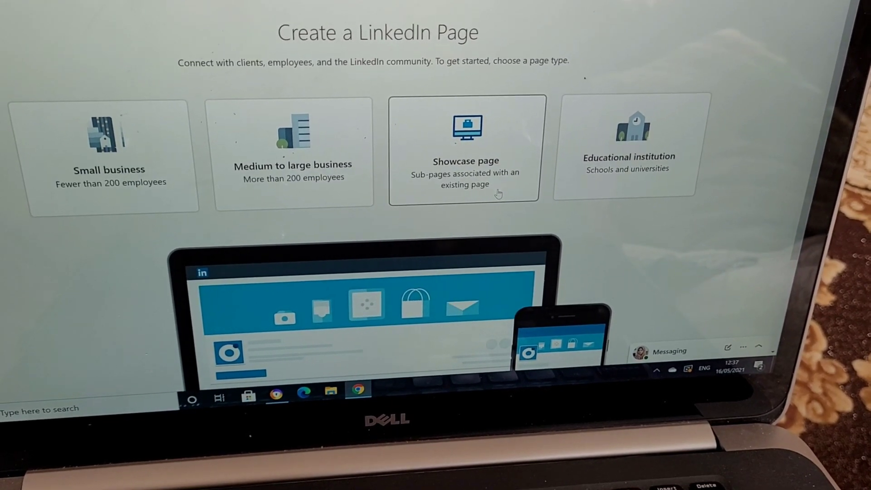
Step: Choose the Showcase page type to reach its setup form
click(465, 150)
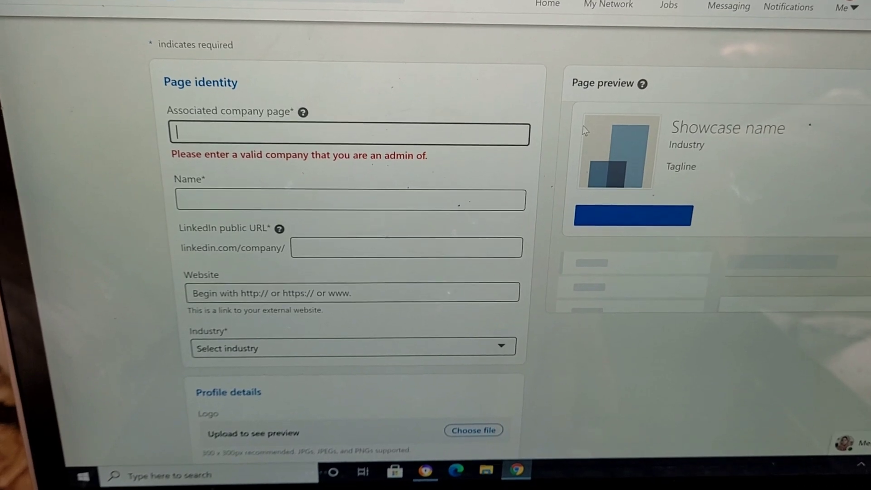
Step: Enter 'fm' and pick FM Global as the associated company page
text(fm)
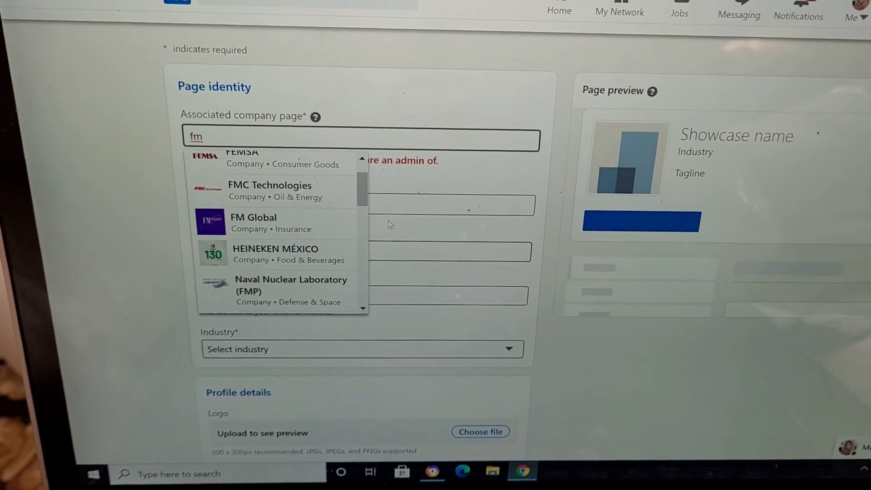
click(254, 223)
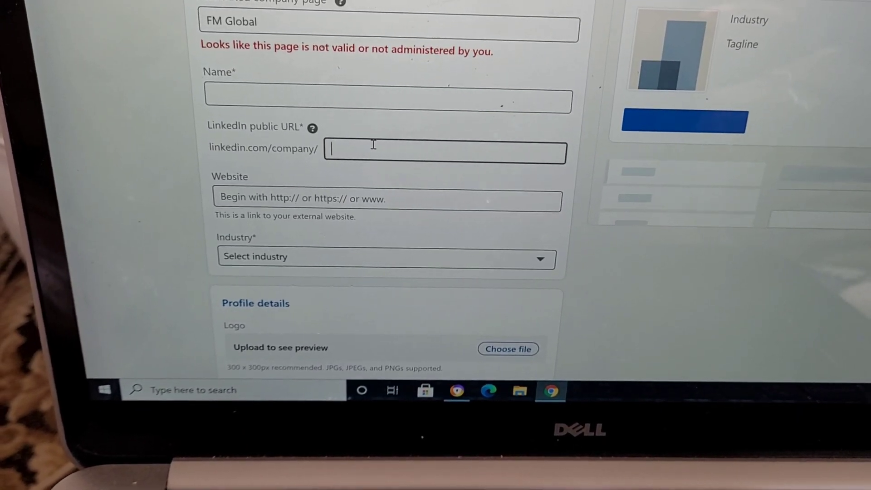
scroll(down, 3)
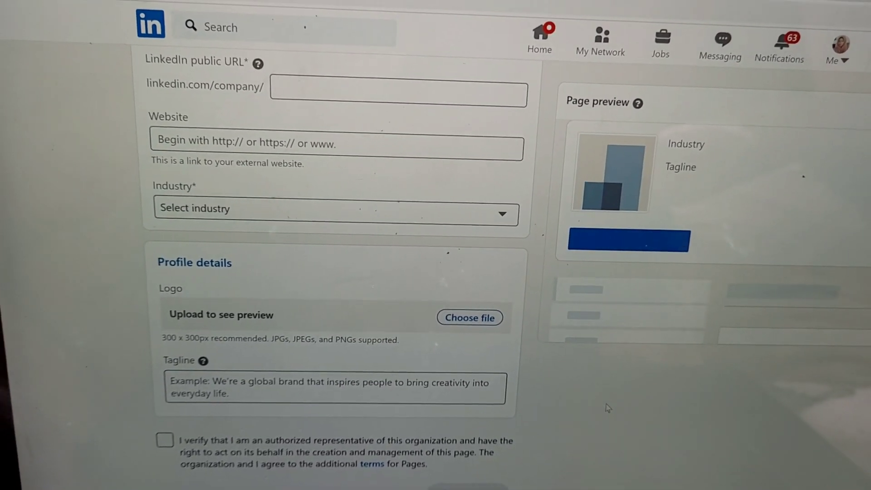
Step: Set industry to Alternative Dispute Resolution and check the authorized-representative verification box
click(335, 209)
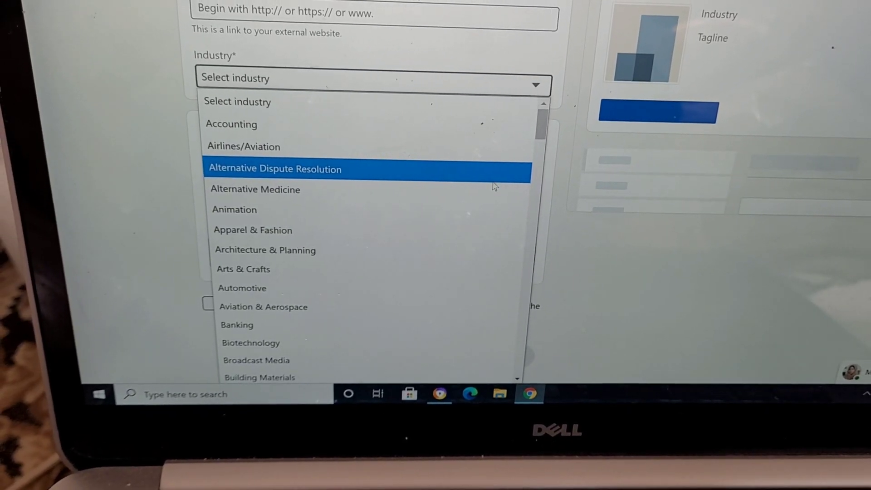
click(275, 169)
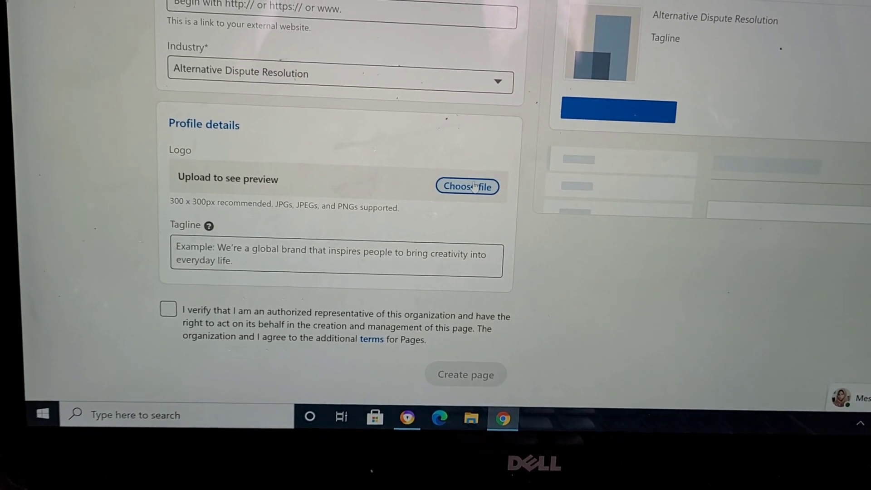
scroll(down, 3)
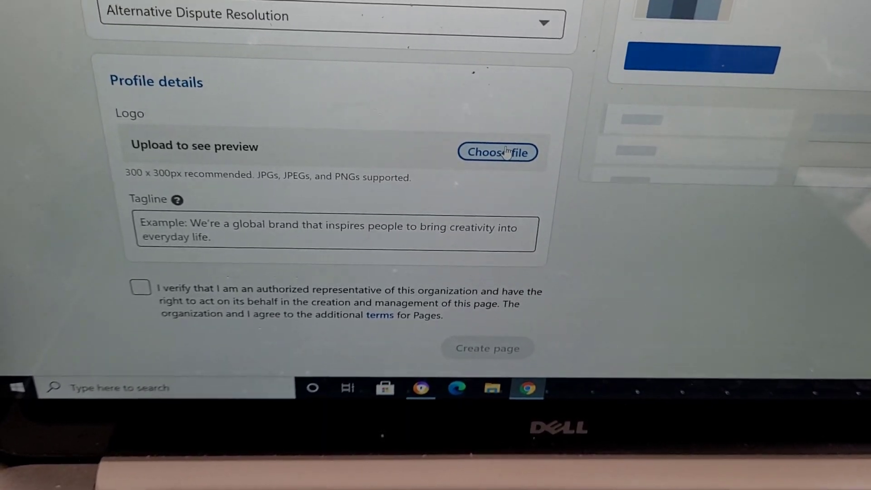
click(498, 152)
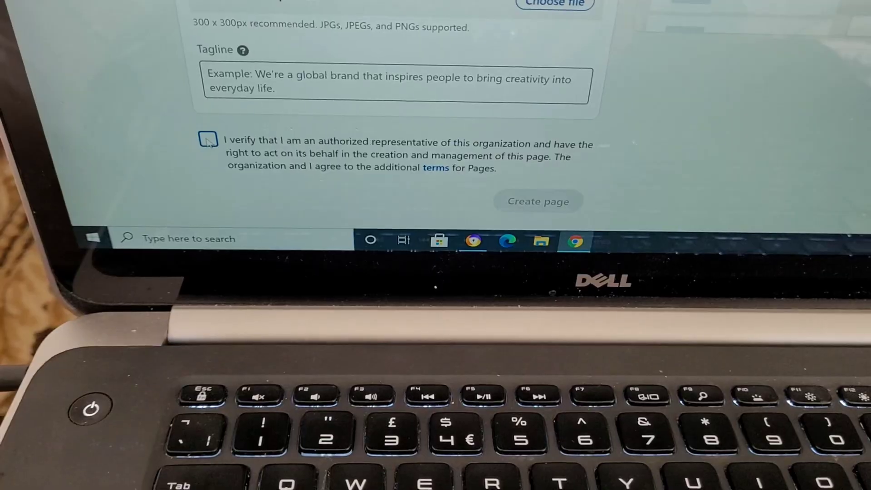
click(206, 139)
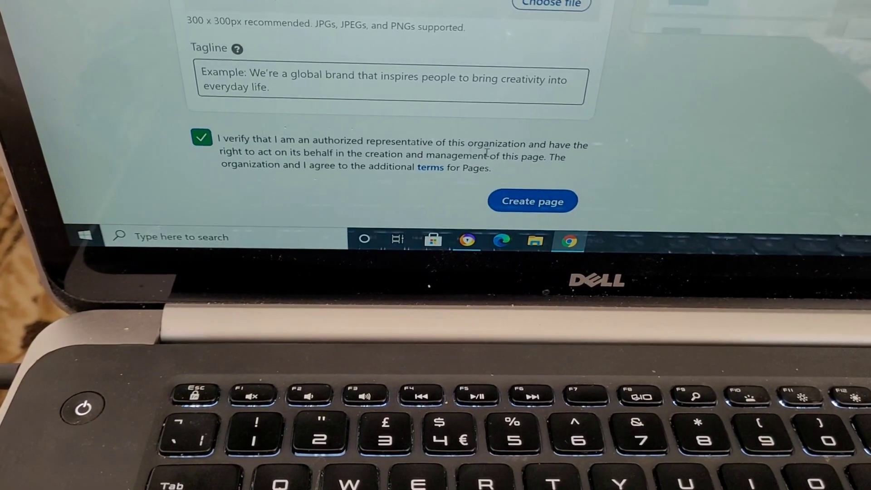